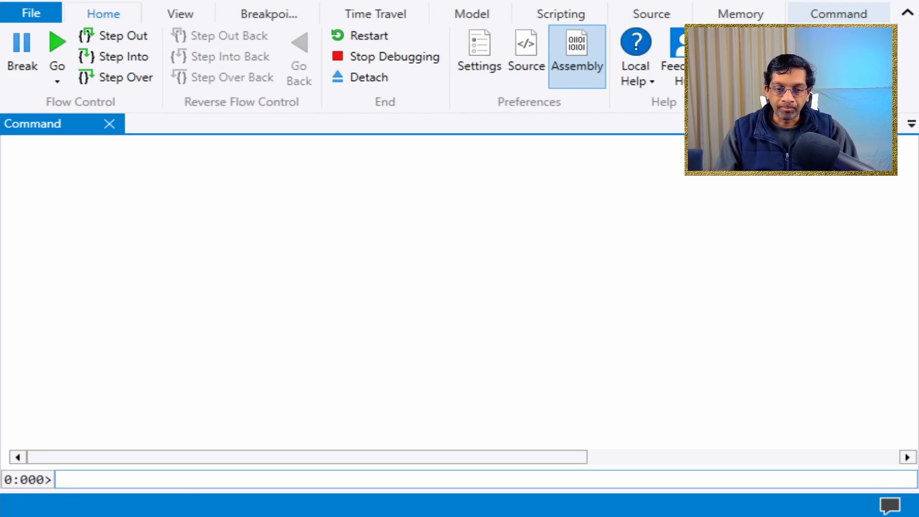
# Run !dumpheap -stat to list managed heap object types, totalling 106 objects.
pyautogui.write('!du')
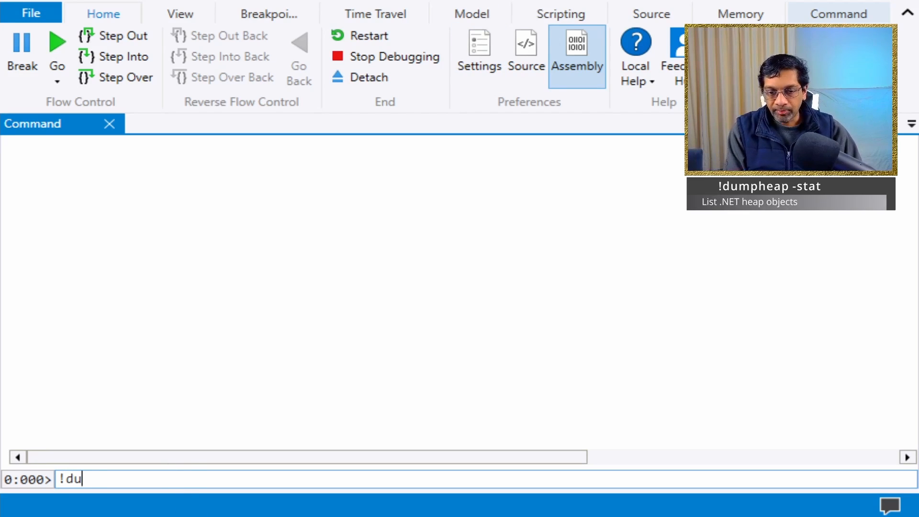
pyautogui.write('mpheap -stat')
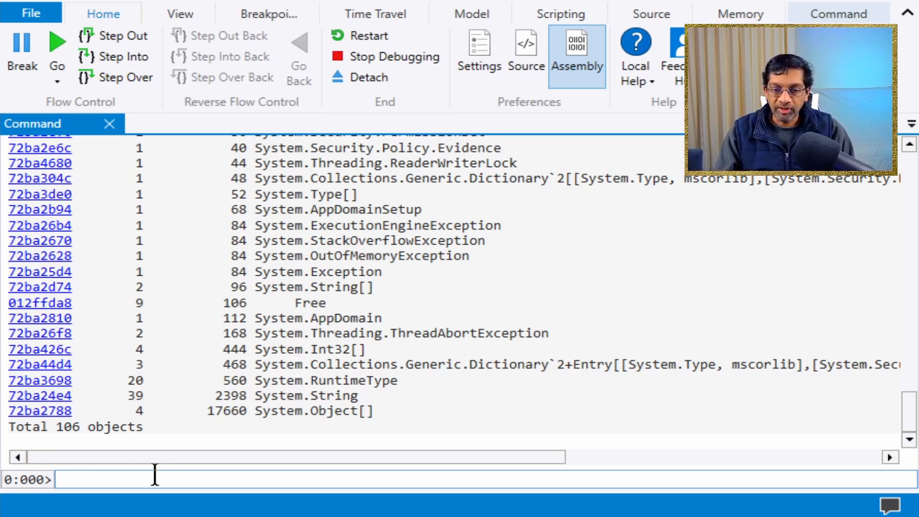
# Run !eeheap to show loader heap totals and the single 30028-byte GC heap.
pyautogui.write('!ee')
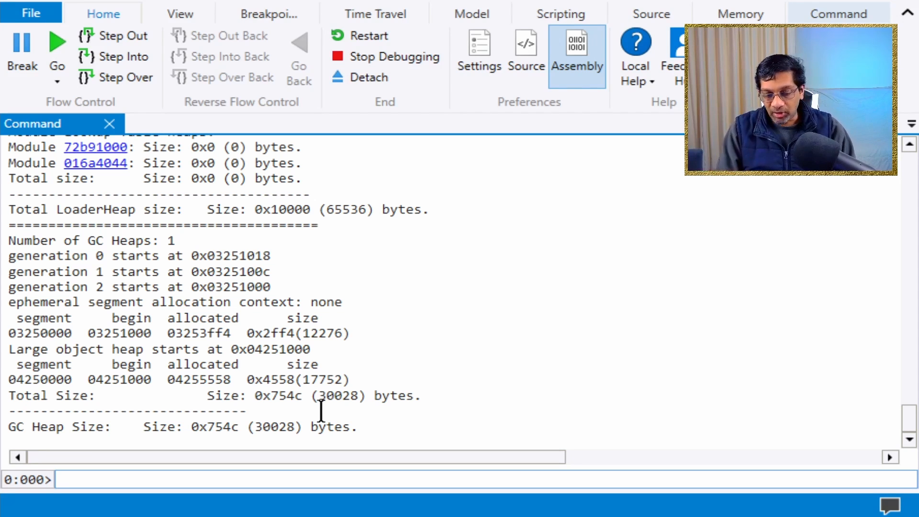
# Run !heap -s to list reserve, commit and free sizes for five native heaps.
pyautogui.write('!heap -s')
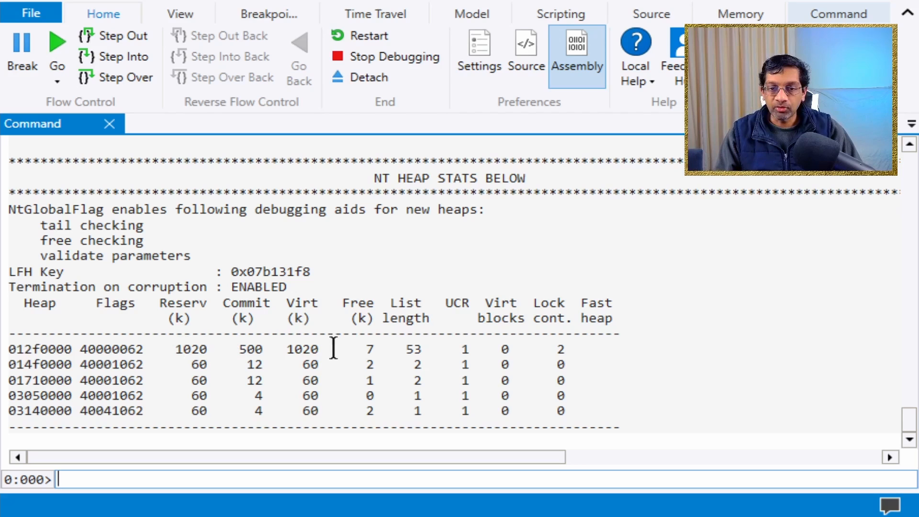
pyautogui.moveTo(401, 357)
pyautogui.write('k')
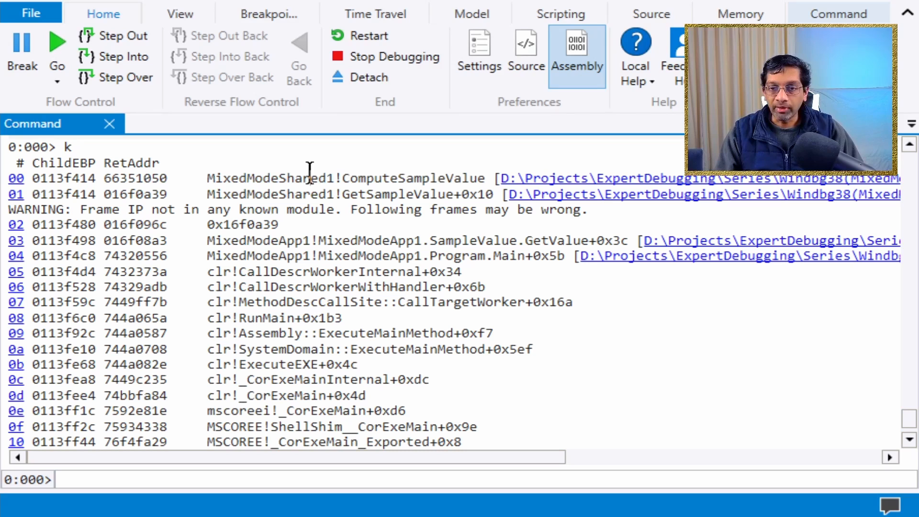
pyautogui.doubleClick(416, 178)
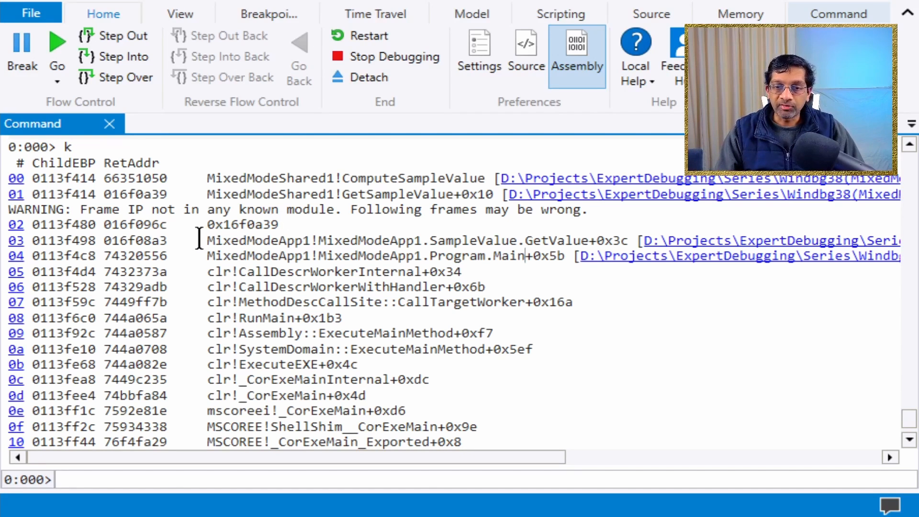
pyautogui.moveTo(381, 240)
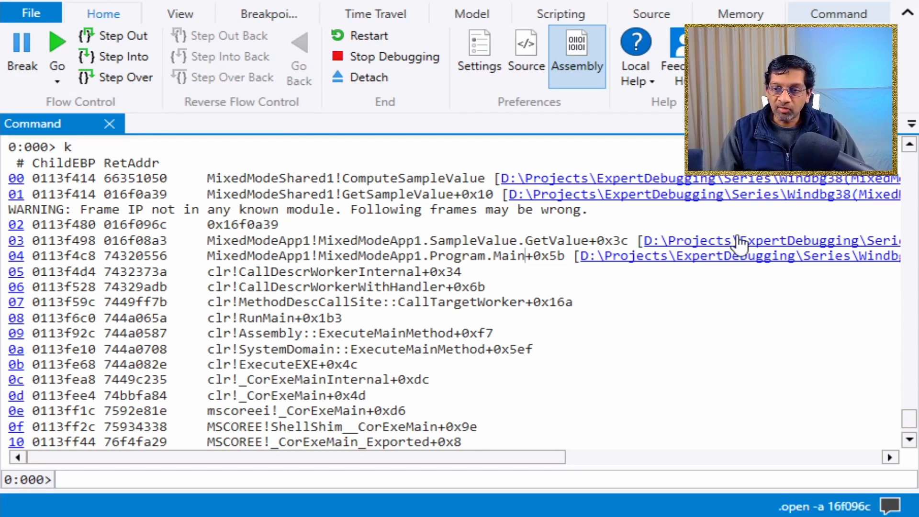
pyautogui.moveTo(484, 249)
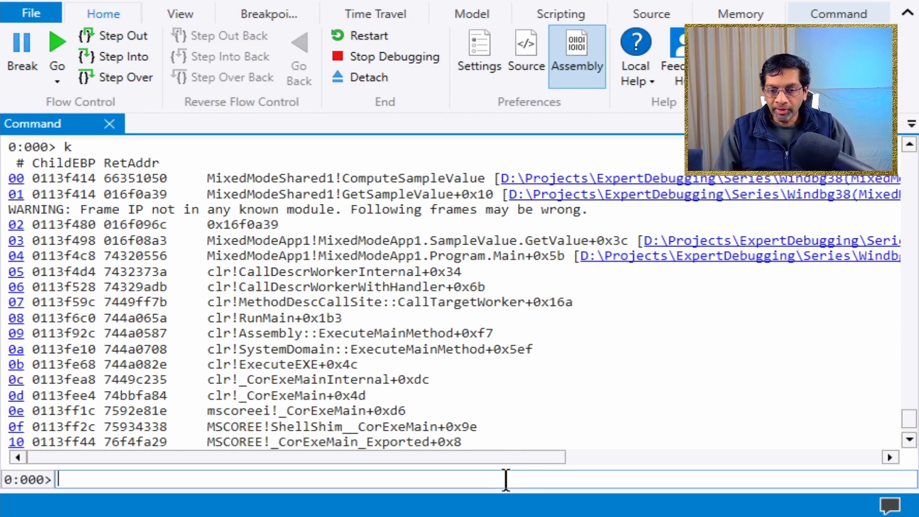
# Run !clrstack to show managed frames from Program.Main through GetValue and GetSampleValue.
pyautogui.write('!cl')
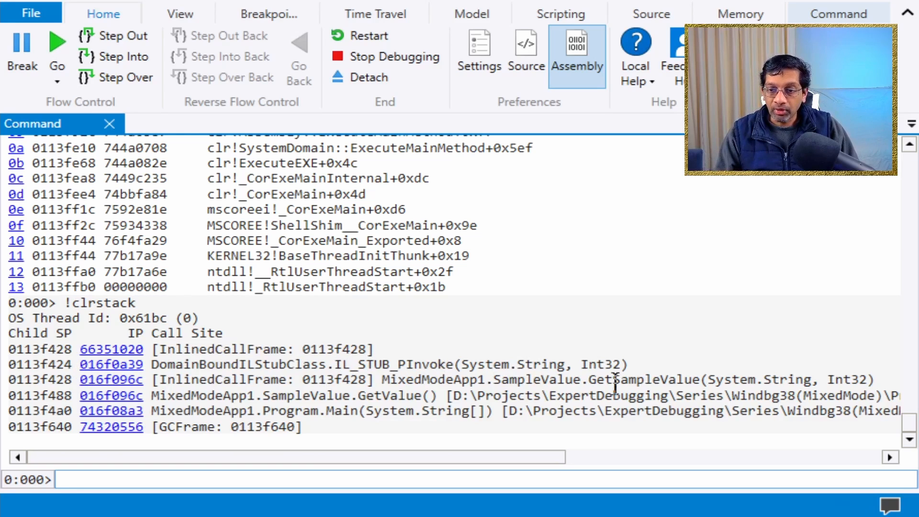
pyautogui.doubleClick(592, 379)
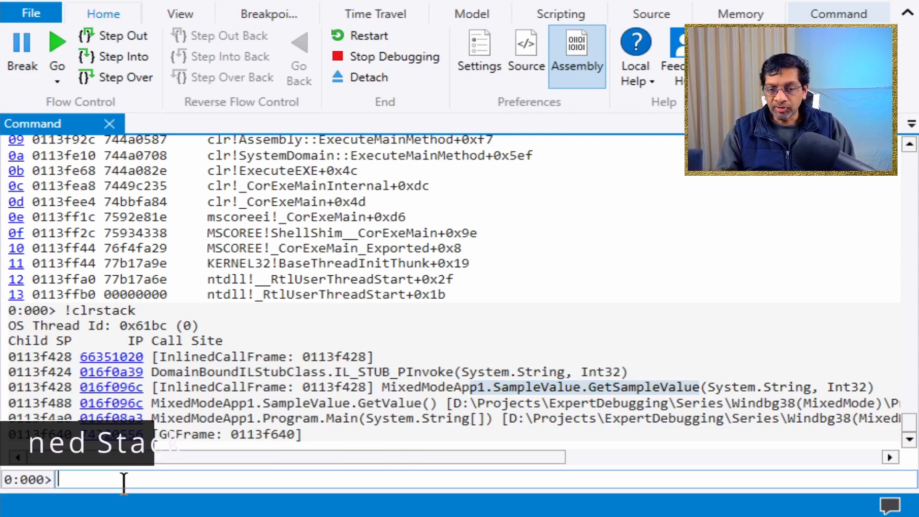
# Run !dumpstack for the mixed stack dump, then list loaded extensions with .chain.
pyautogui.write('!du')
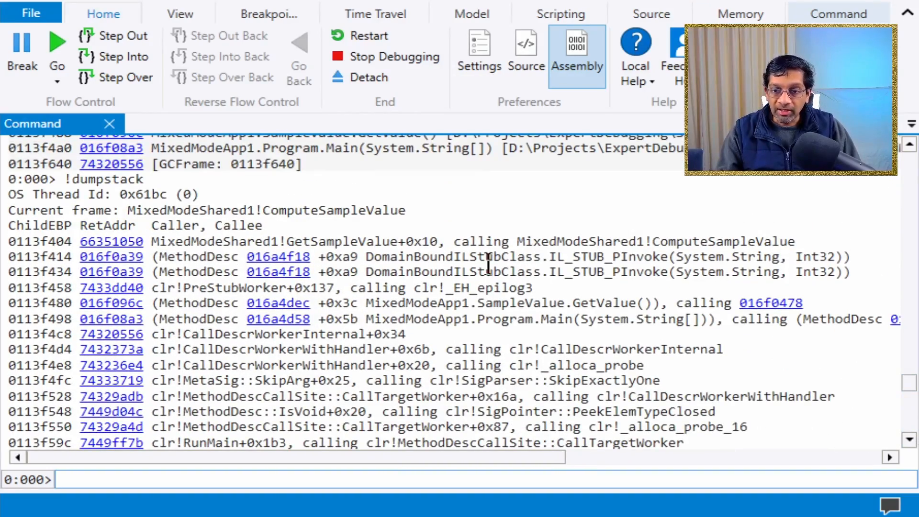
pyautogui.moveTo(456, 241); pyautogui.dragTo(794, 241)
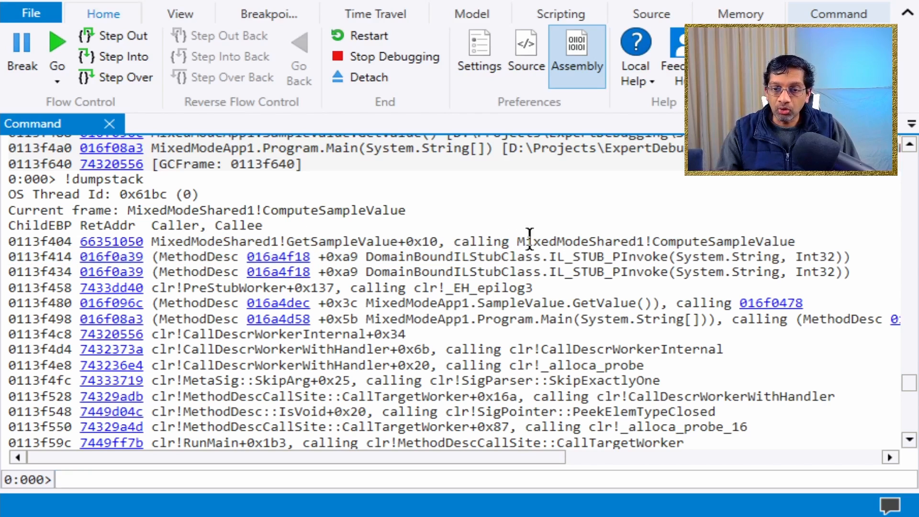
pyautogui.moveTo(474, 243)
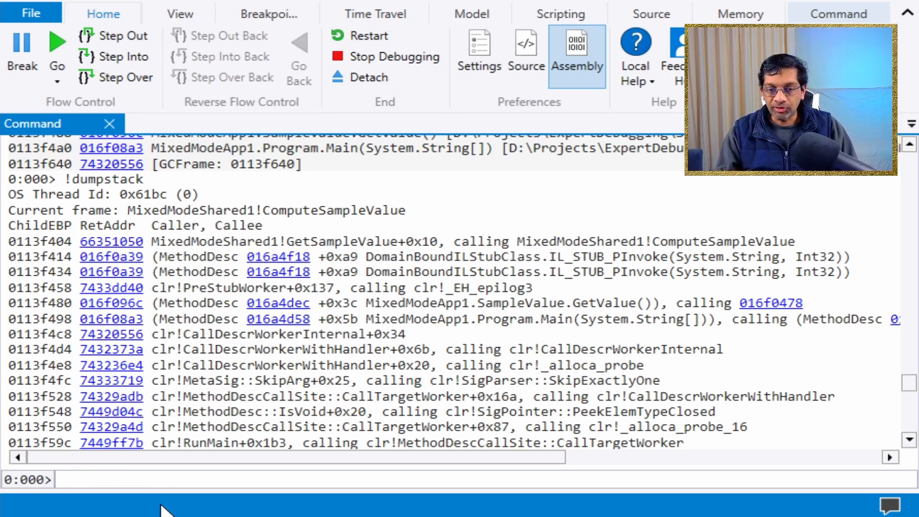
pyautogui.write('.chai')
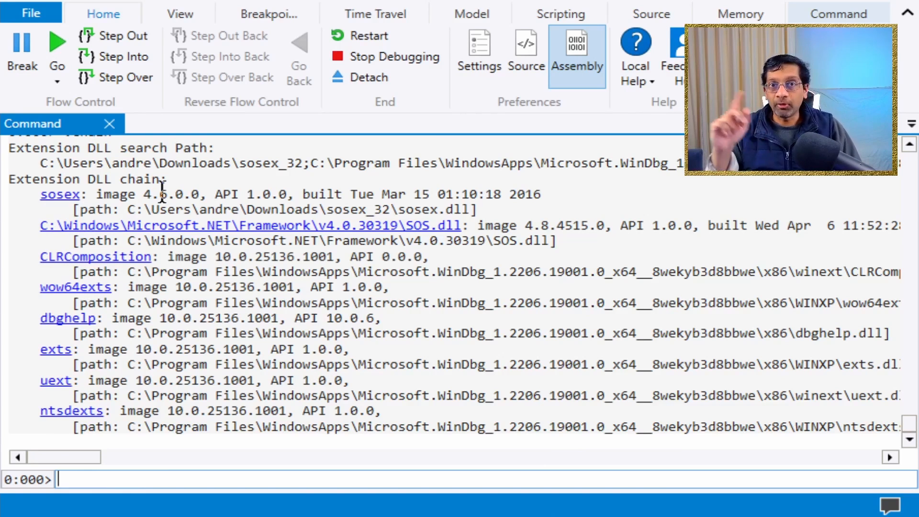
# Run !mk to show Thread 0's stack with native U and managed M frames.
pyautogui.write('!mk')
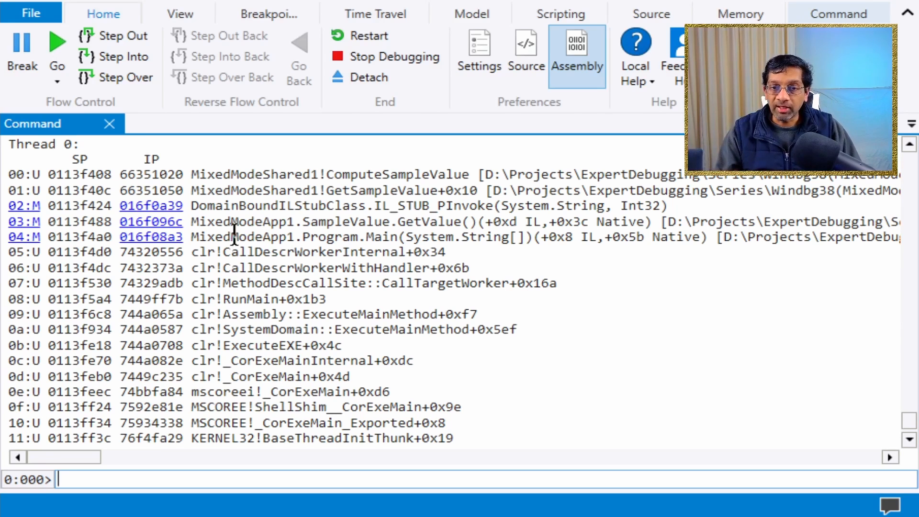
pyautogui.scroll(-3)
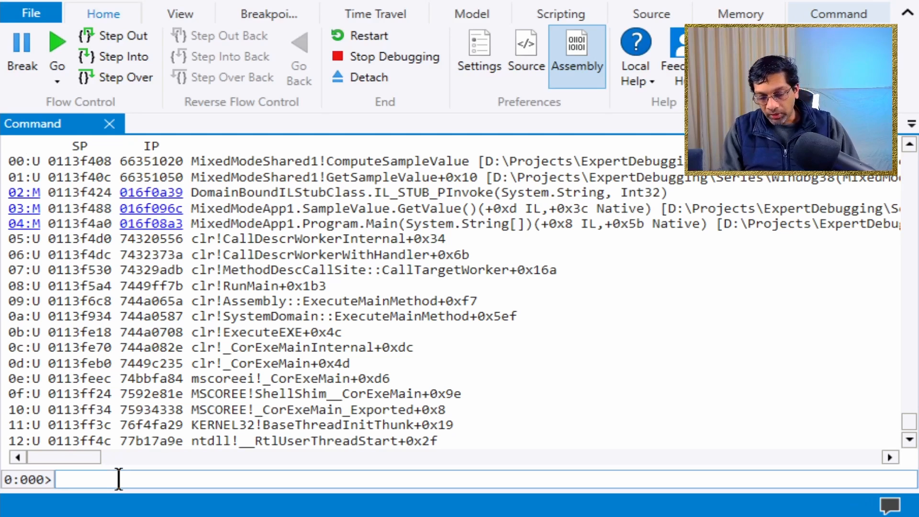
pyautogui.write('dv')
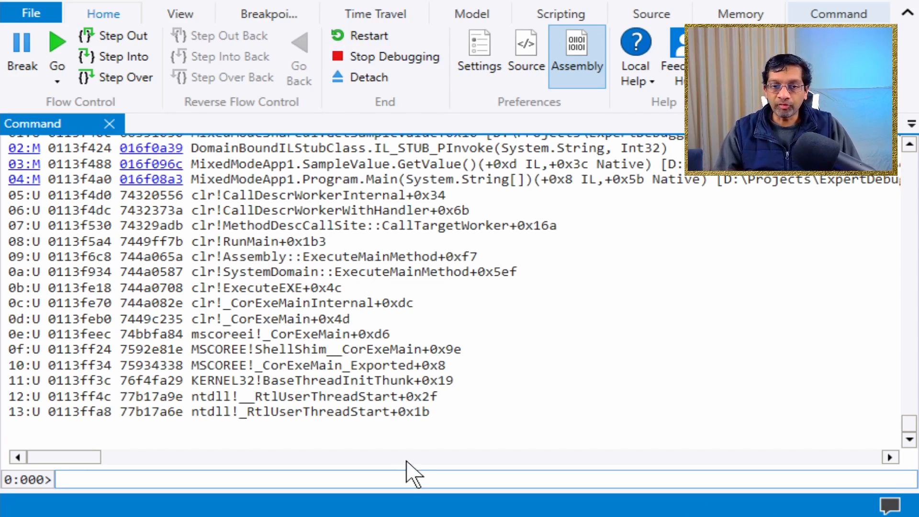
# Switch to managed frame 3 with !mframe 3 and list its locals with dv.
pyautogui.write('!mframe 3')
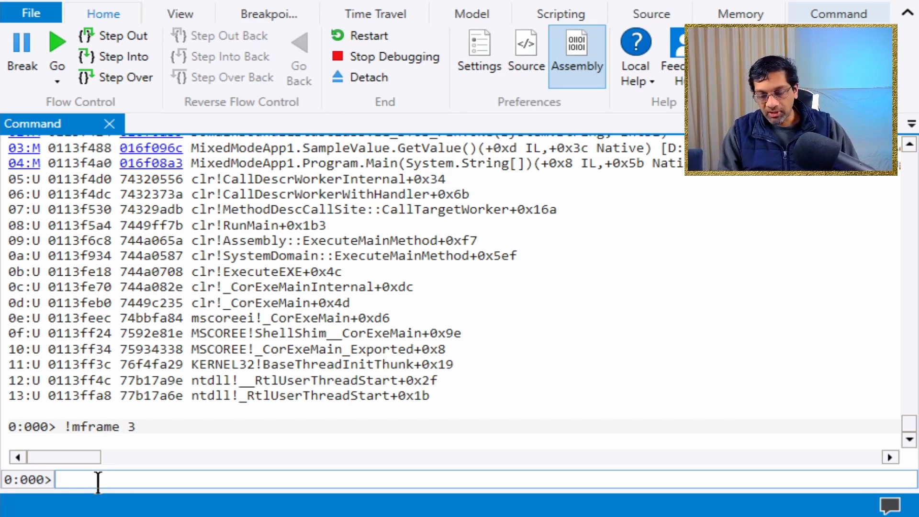
pyautogui.write('dv')
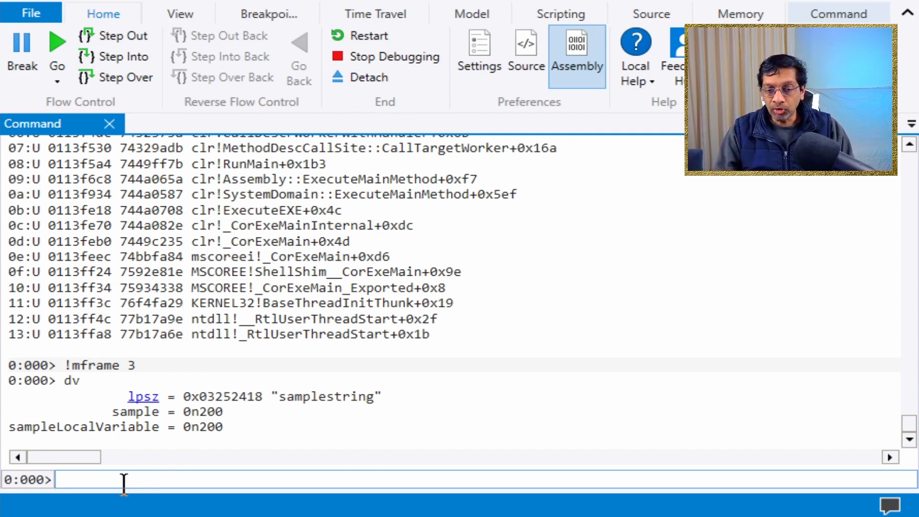
# Run !mdv to dump frame 3's this object and sampleLocalVariable 0xc8.
pyautogui.write('!mdv')
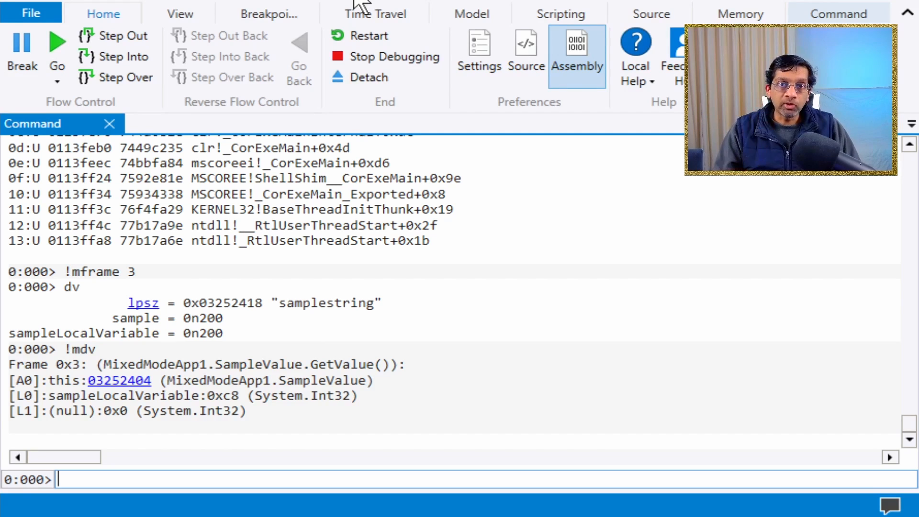
pyautogui.write('!')
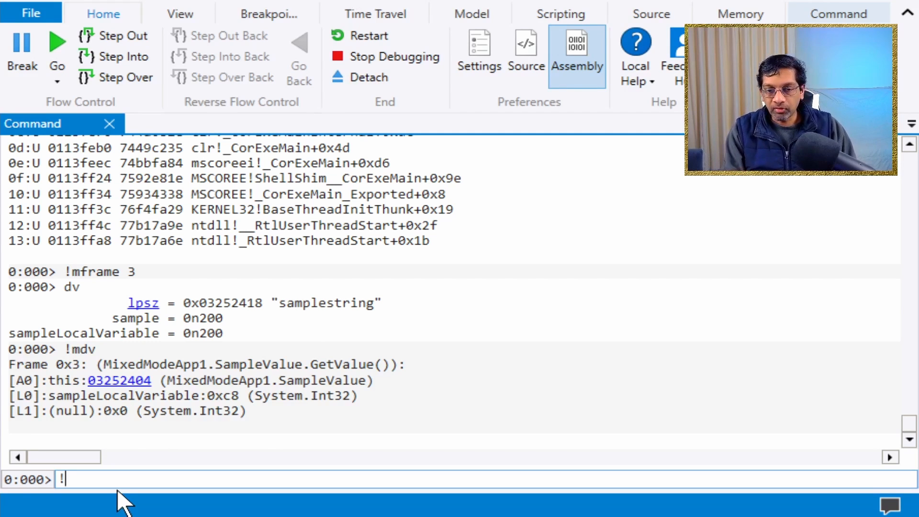
pyautogui.write('!dso')
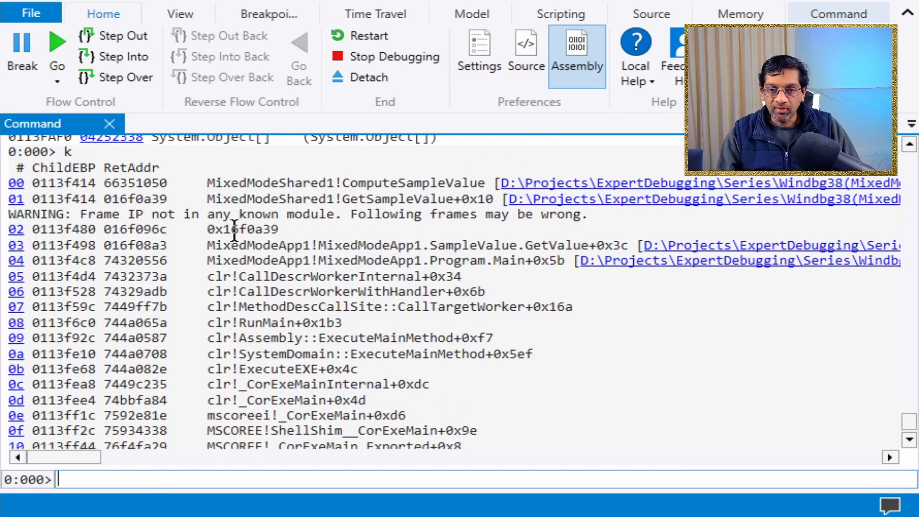
# Decode address 0x16f0a39 with !ip2md, then rerun !mk to see IL_STUB_PInvoke resolved.
pyautogui.doubleClick(243, 229)
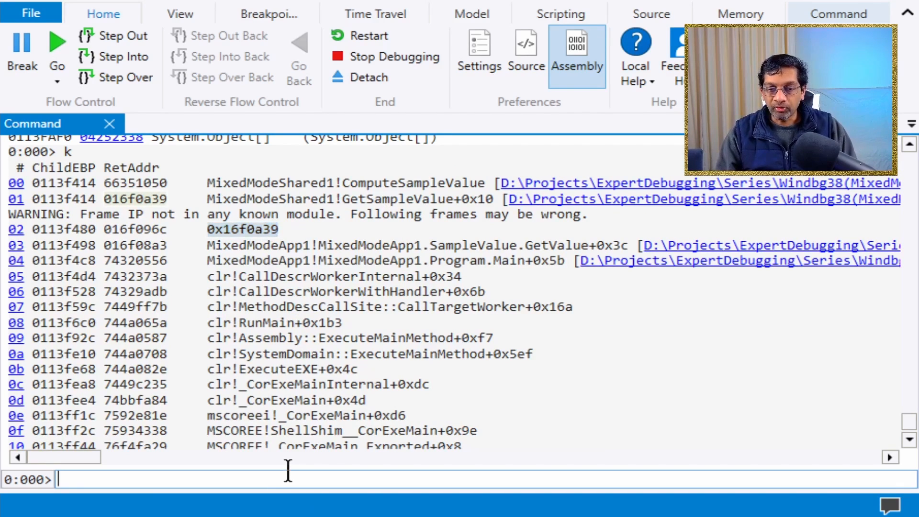
pyautogui.write('!ip2md 0x16f0a39')
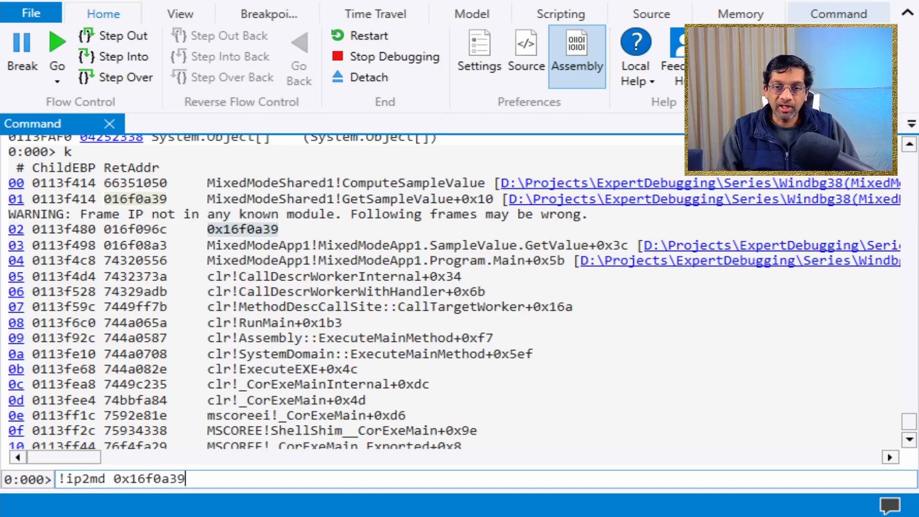
pyautogui.press('Return')
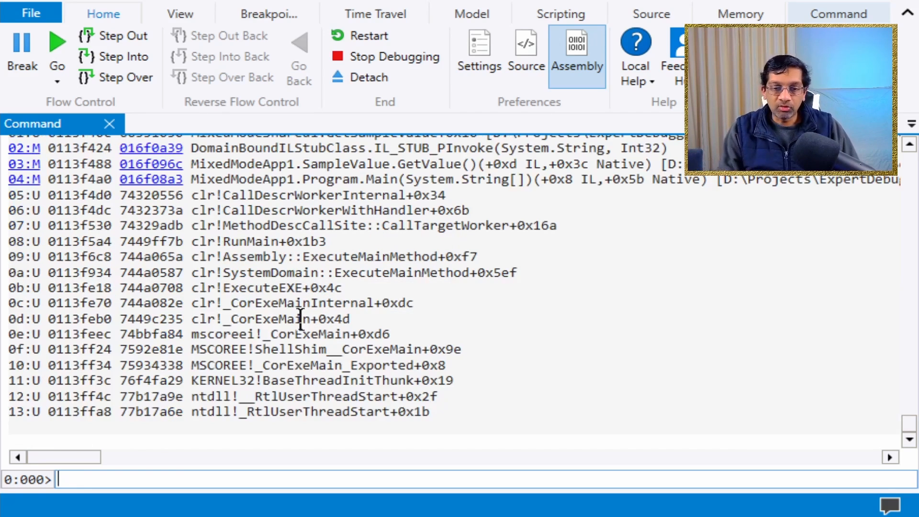
pyautogui.write('!mk')
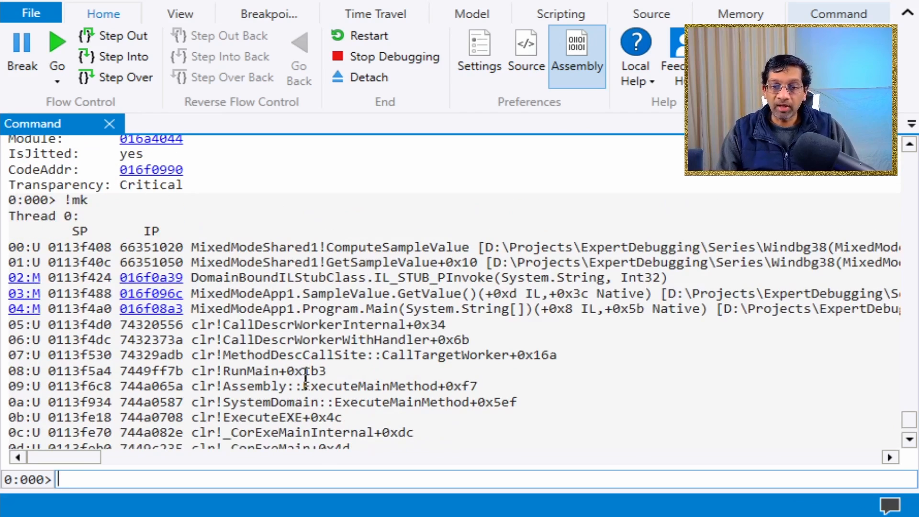
pyautogui.scroll(-3)
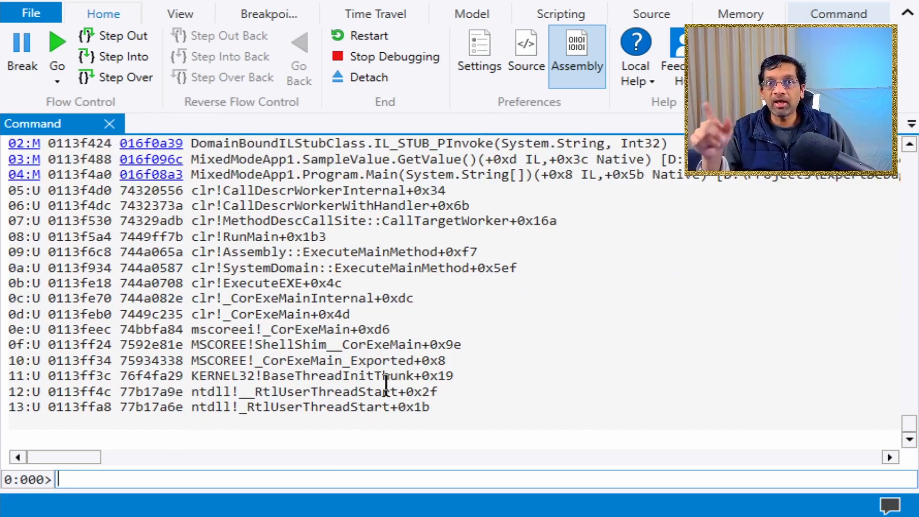